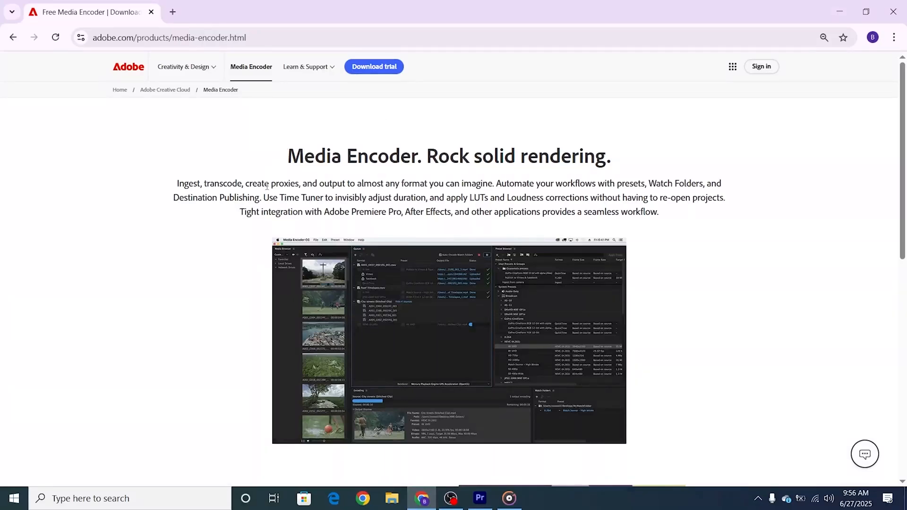
{"action": "mouse_move", "coordinate": [470, 122]}
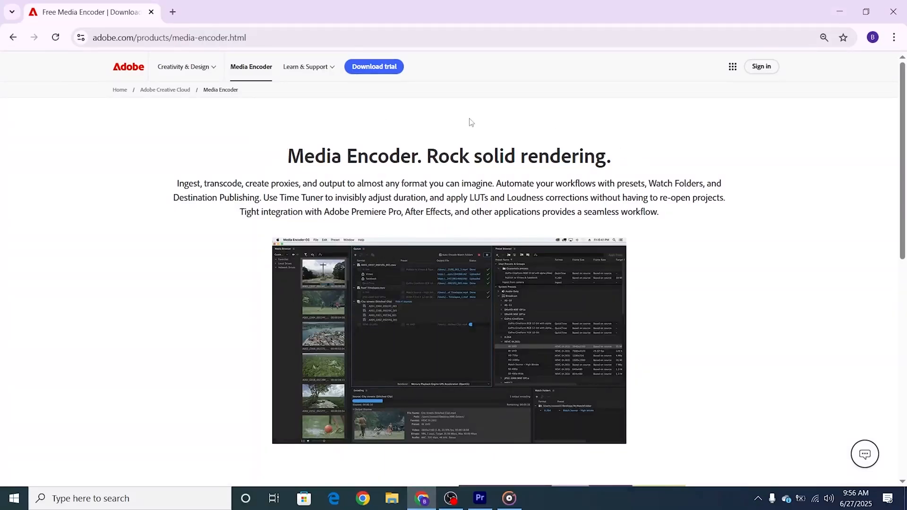
{"action": "mouse_move", "coordinate": [446, 134]}
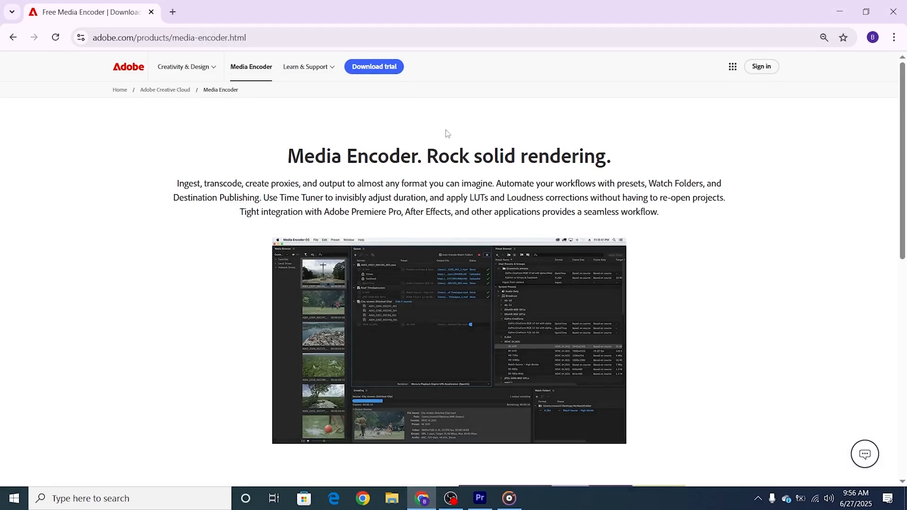
{"action": "mouse_move", "coordinate": [409, 124]}
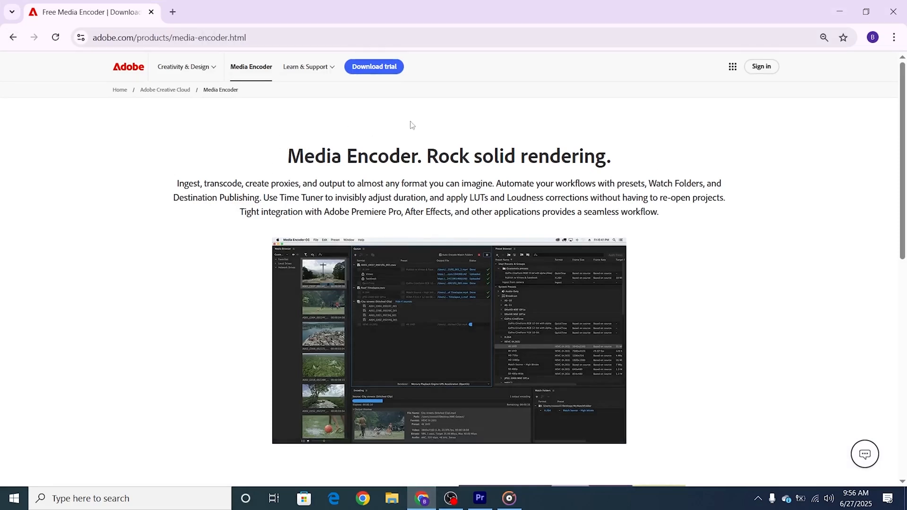
{"action": "mouse_move", "coordinate": [349, 120]}
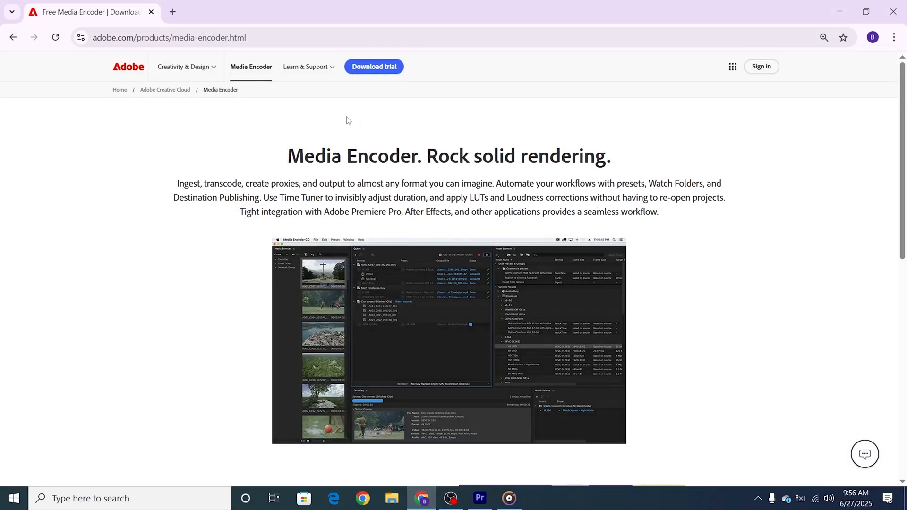
- Open the Media Encoder system requirements page and scroll through the Windows and macOS tables
{"action": "left_click", "coordinate": [183, 10]}
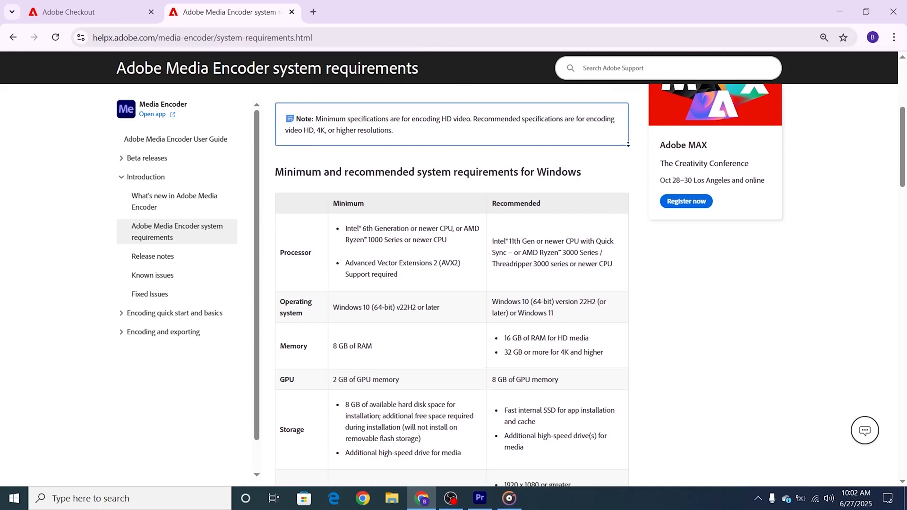
{"action": "scroll", "scroll_direction": "down", "scroll_amount": 3}
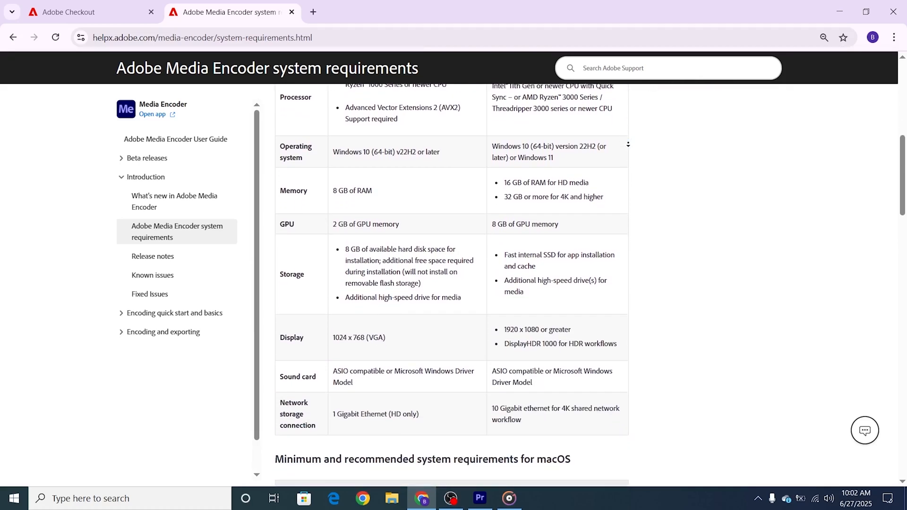
{"action": "scroll", "scroll_direction": "down", "scroll_amount": 3}
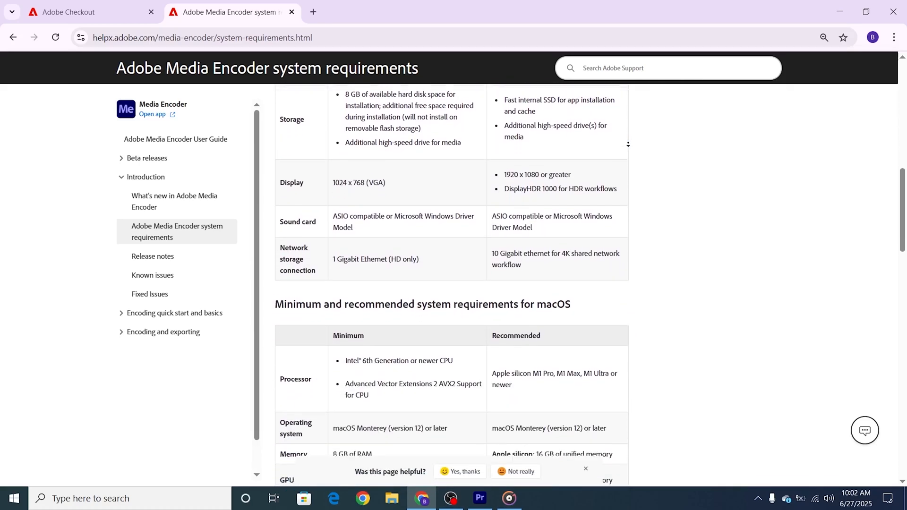
{"action": "scroll", "scroll_direction": "down", "scroll_amount": 3}
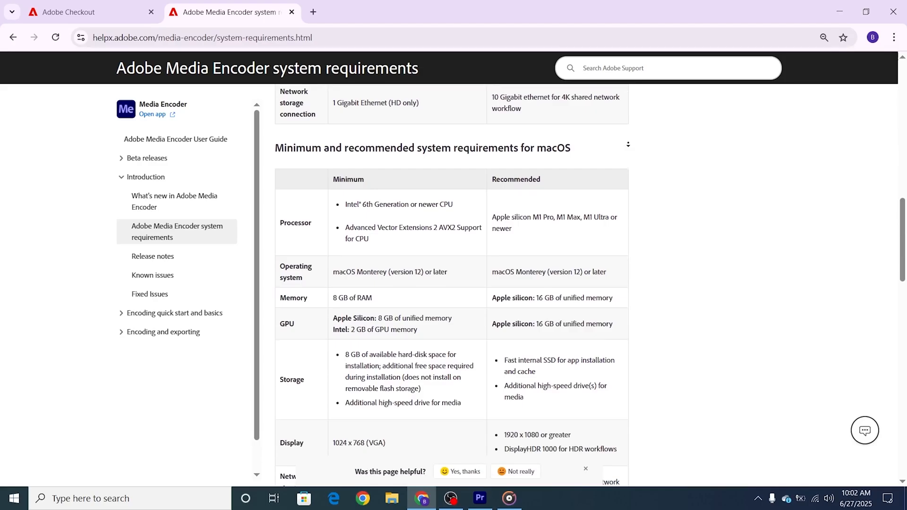
- Start the Creative Cloud Pro free trial, add the Adobe Stock trial, and browse down
{"action": "left_click", "coordinate": [89, 12]}
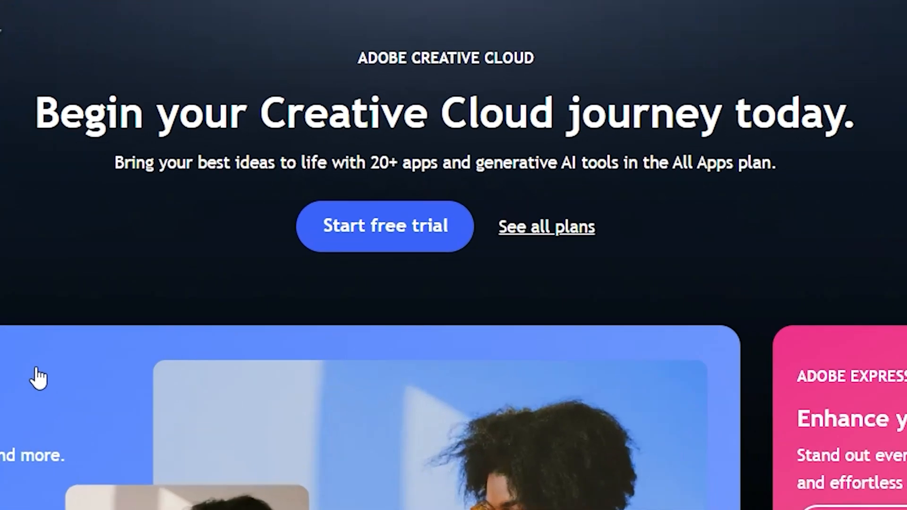
{"action": "left_click", "coordinate": [384, 226]}
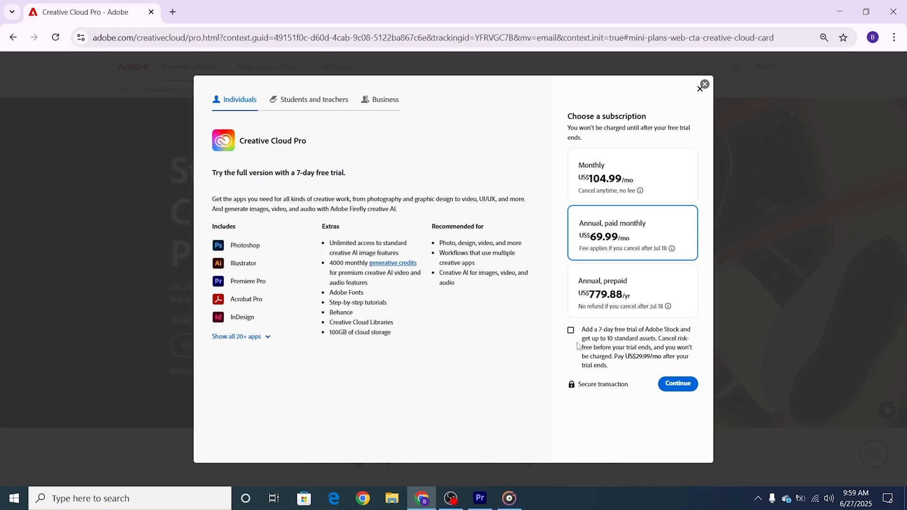
{"action": "left_click", "coordinate": [571, 330]}
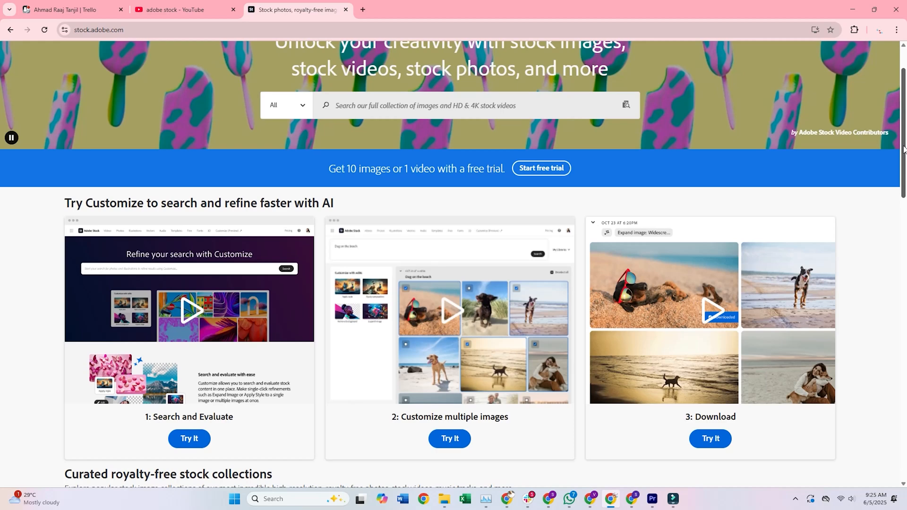
{"action": "scroll", "scroll_direction": "down", "scroll_amount": 3}
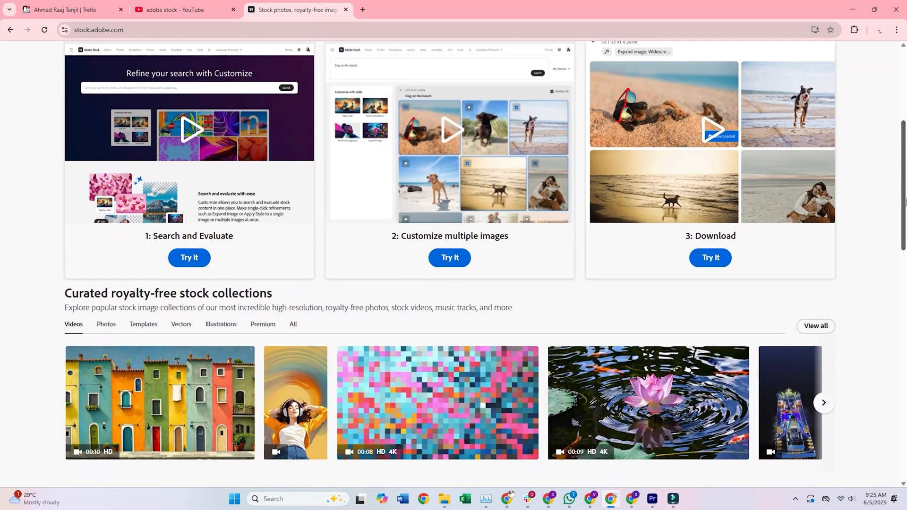
{"action": "scroll", "scroll_direction": "down", "scroll_amount": 3}
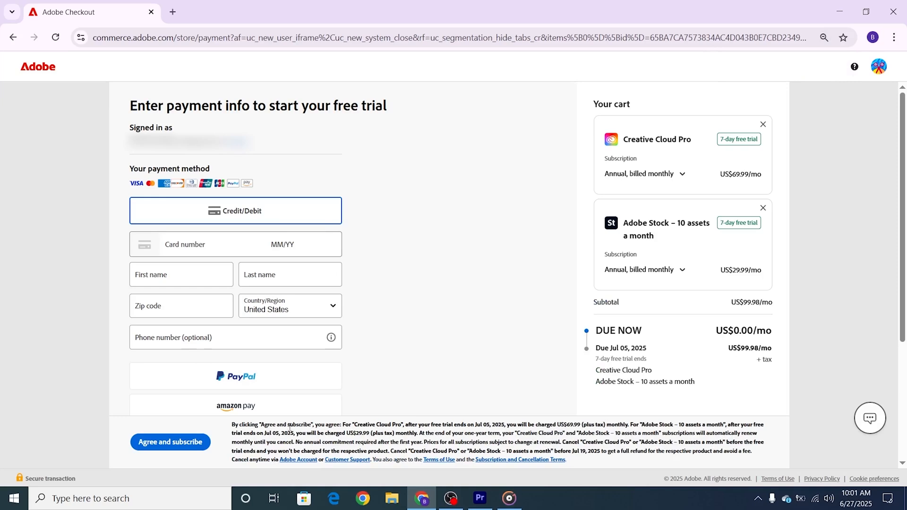
{"action": "mouse_move", "coordinate": [343, 242]}
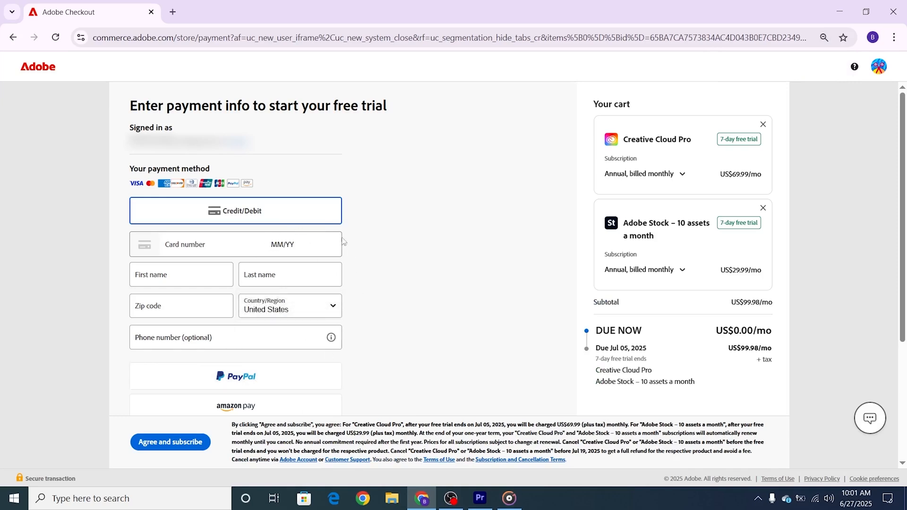
{"action": "mouse_move", "coordinate": [303, 197]}
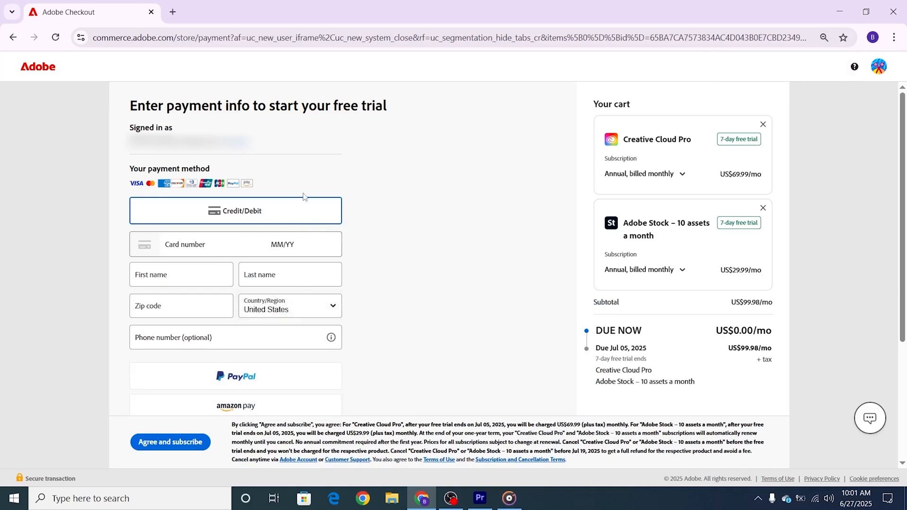
- Choose Credit/Debit card as the payment method on the checkout page
{"action": "double_click", "coordinate": [645, 382]}
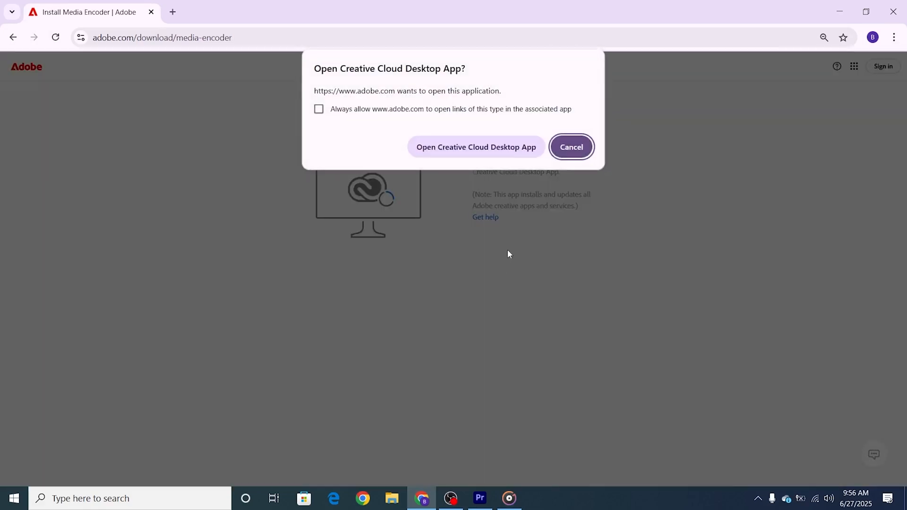
{"action": "mouse_move", "coordinate": [479, 272]}
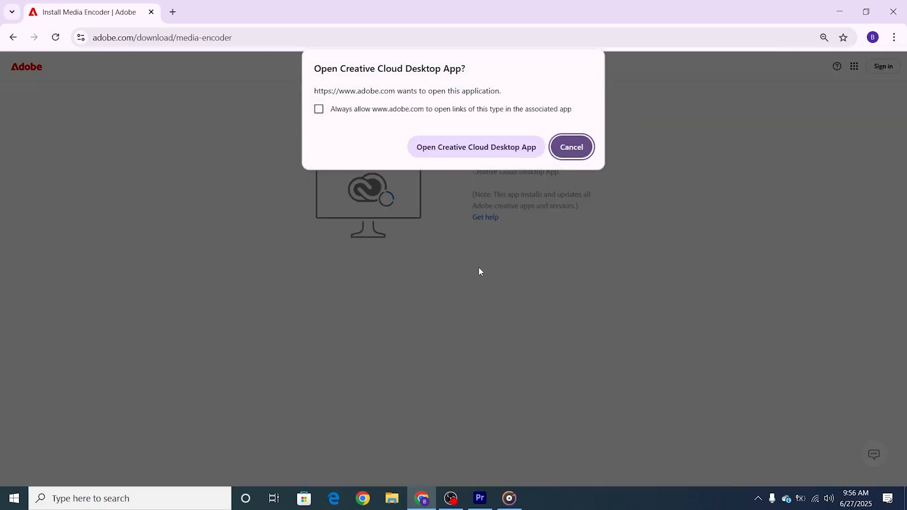
- Allow the browser prompt to open the Creative Cloud desktop app
{"action": "left_click", "coordinate": [475, 147]}
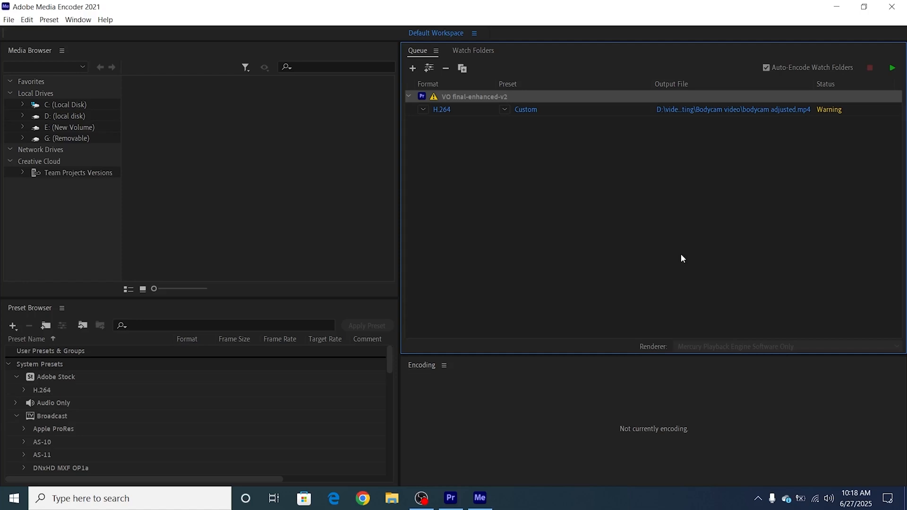
{"action": "mouse_move", "coordinate": [876, 85]}
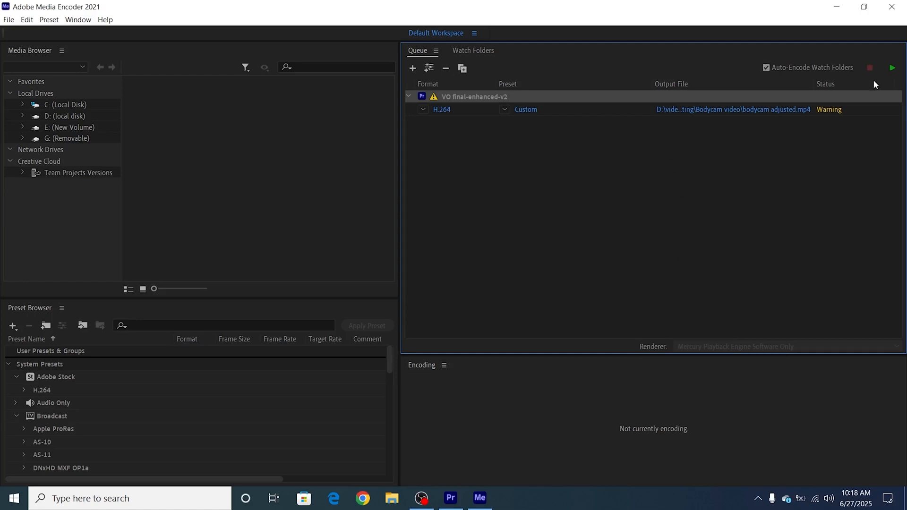
{"action": "mouse_move", "coordinate": [876, 78]}
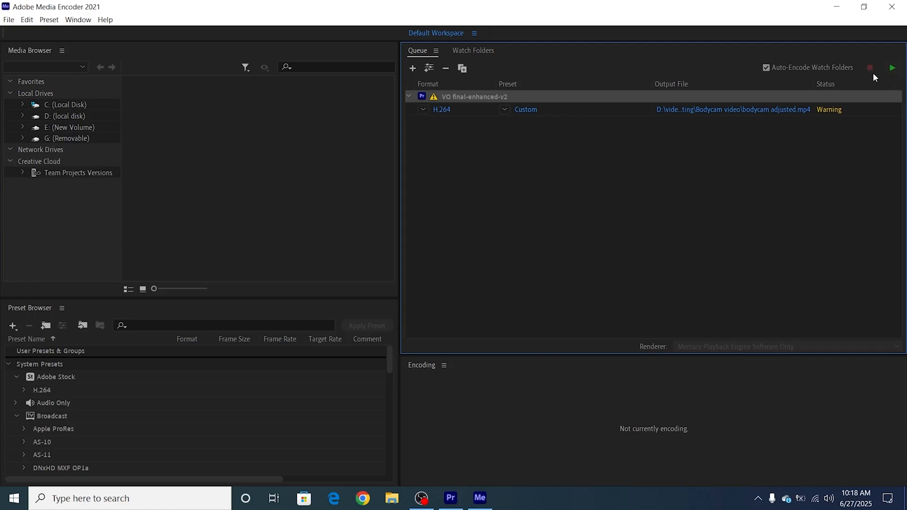
{"action": "mouse_move", "coordinate": [453, 75]}
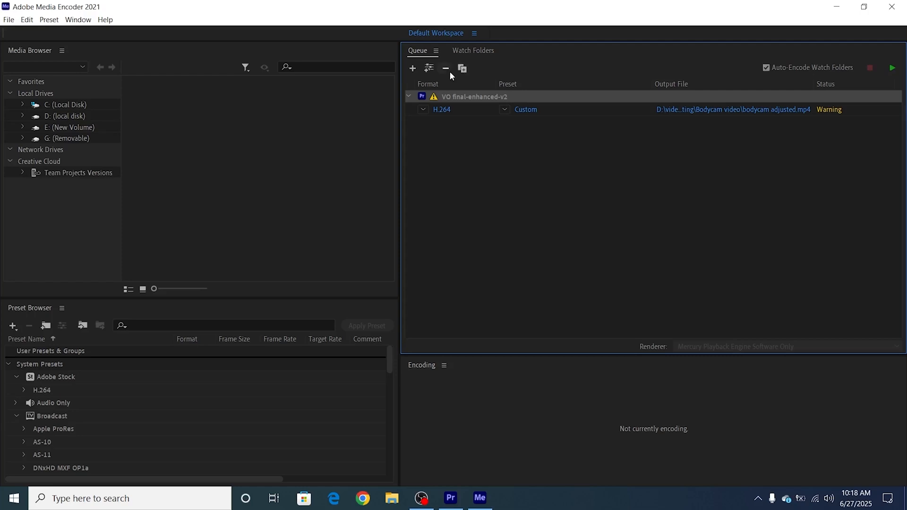
{"action": "mouse_move", "coordinate": [615, 101]}
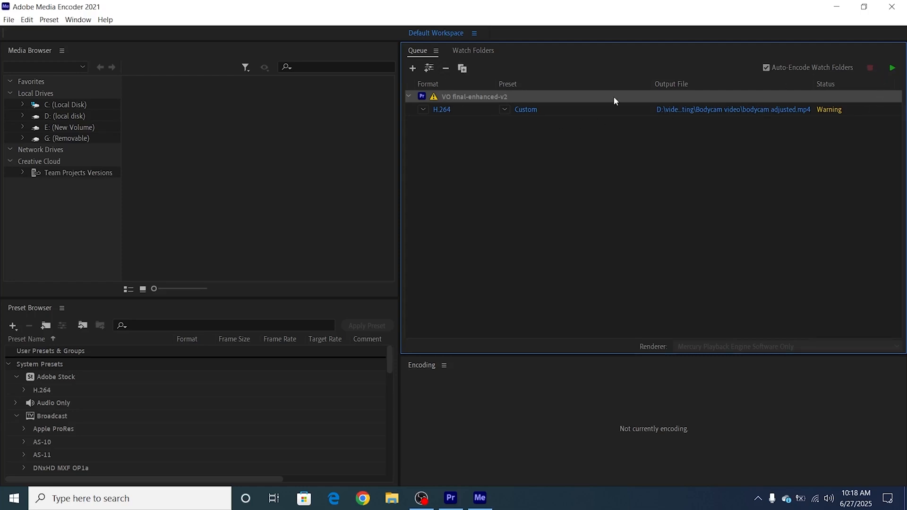
- Click in the lower-left of the Media Encoder window, near the presets panel
{"action": "left_click", "coordinate": [24, 390]}
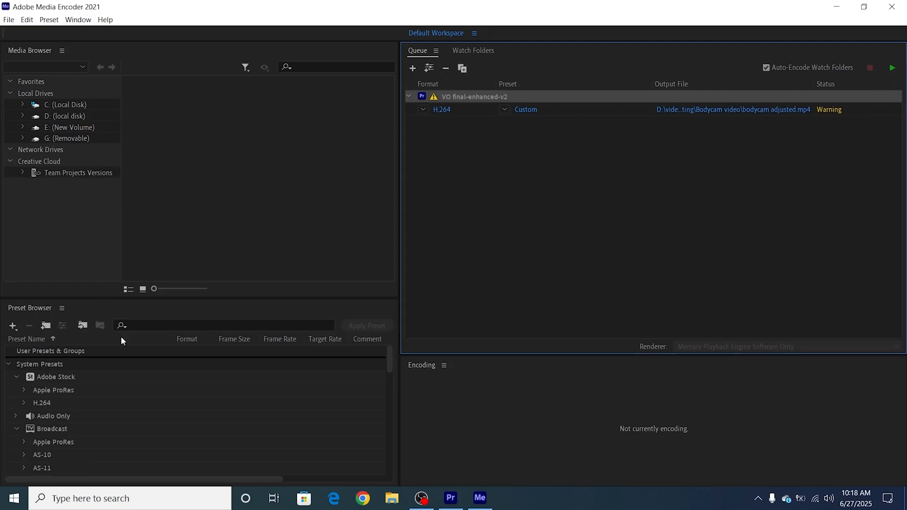
{"action": "mouse_move", "coordinate": [522, 294]}
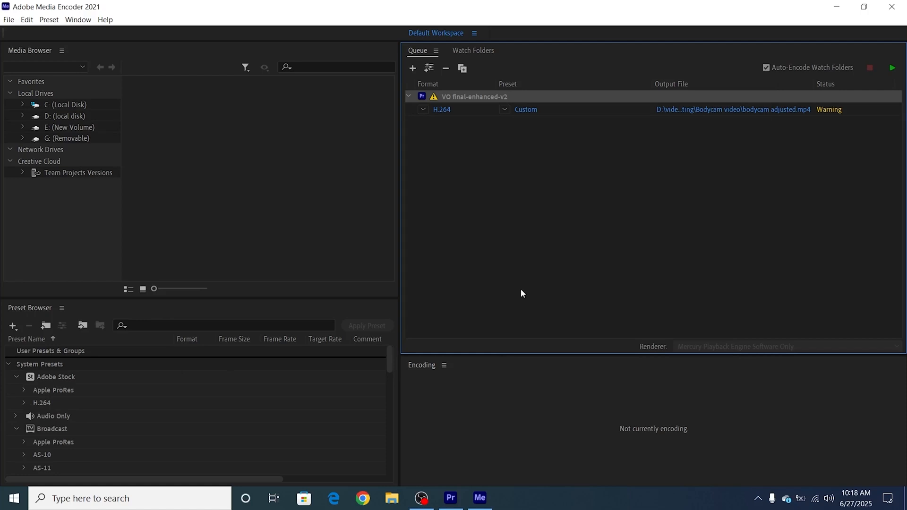
{"action": "mouse_move", "coordinate": [531, 278]}
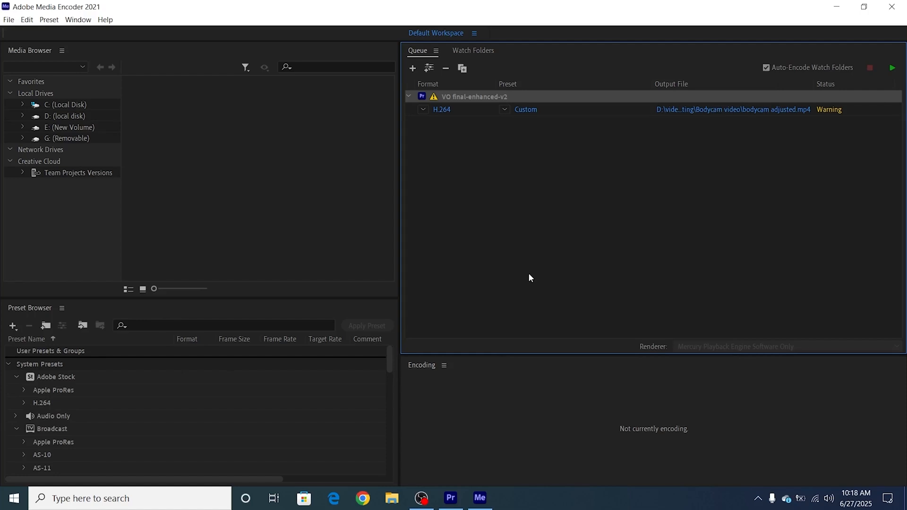